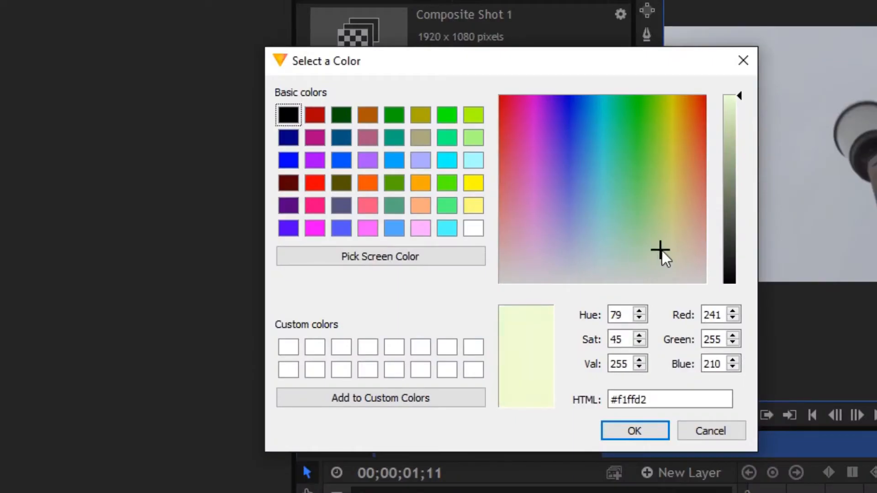
# Pick a pale cream colour (#fcffc0) for New Plane 1 and confirm.
pyautogui.click(669, 236)
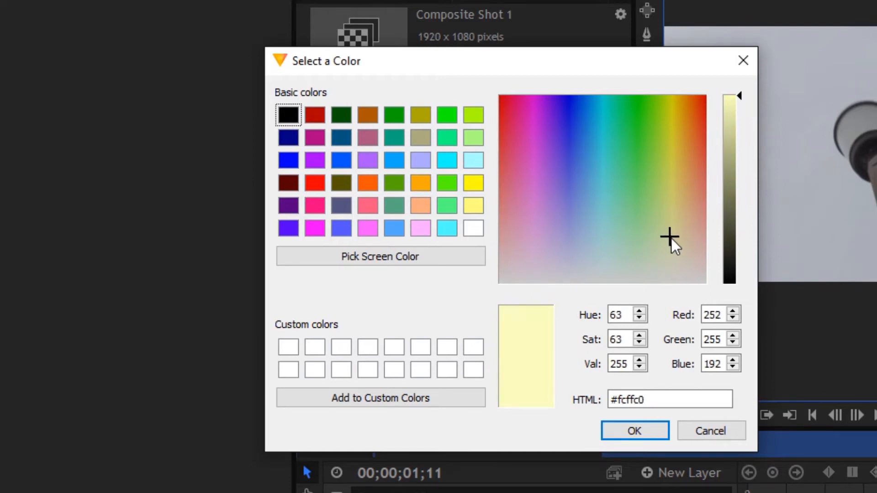
pyautogui.click(635, 431)
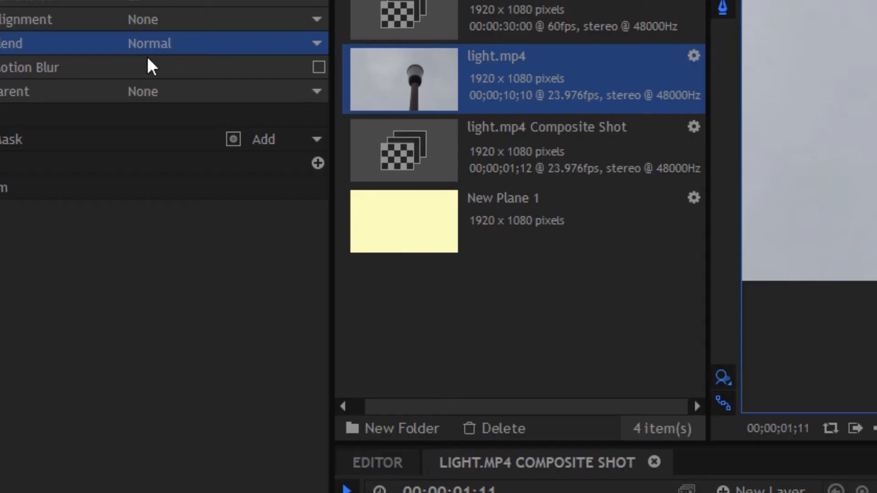
# Open the plane's blend mode list and edit the mask's feather value.
pyautogui.click(156, 43)
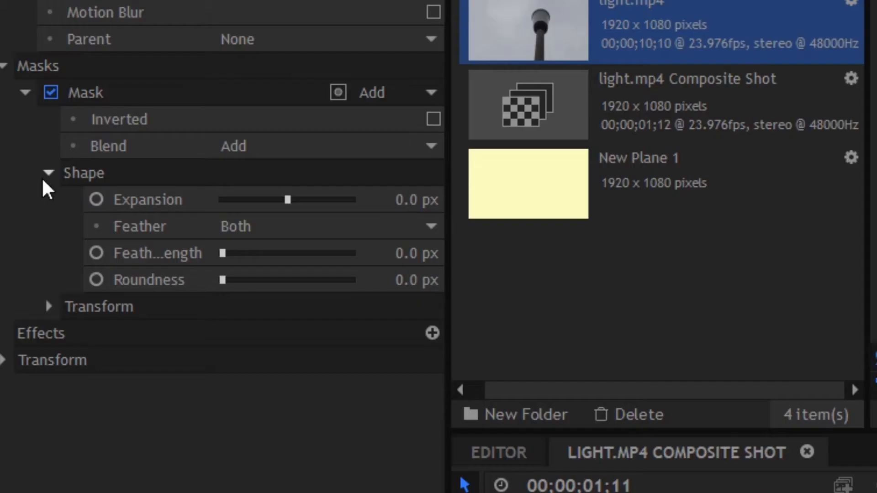
pyautogui.doubleClick(408, 252)
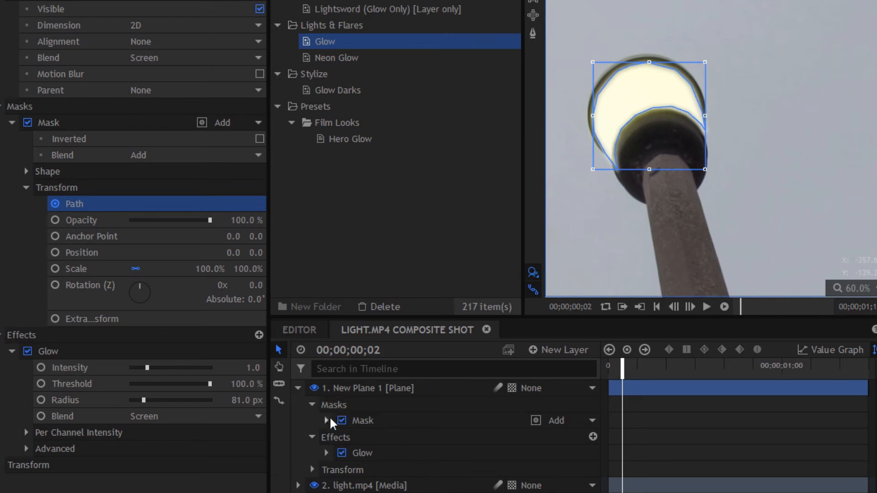
# Expand the mask's Transform in the timeline to reveal the Path property.
pyautogui.click(327, 421)
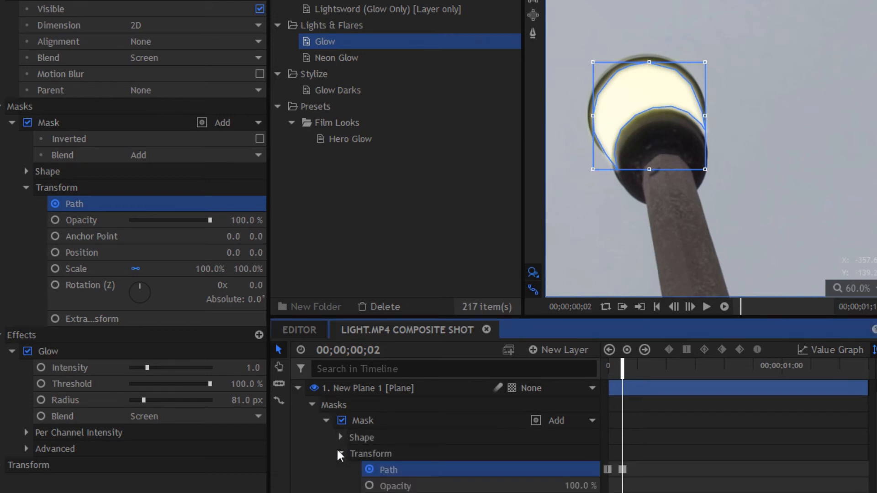